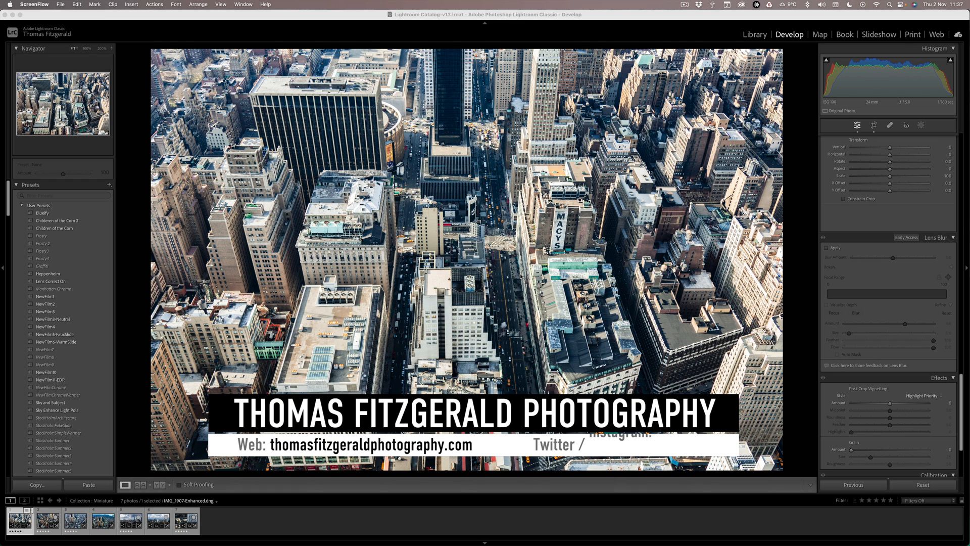
type("Instagram: @fxgeek")
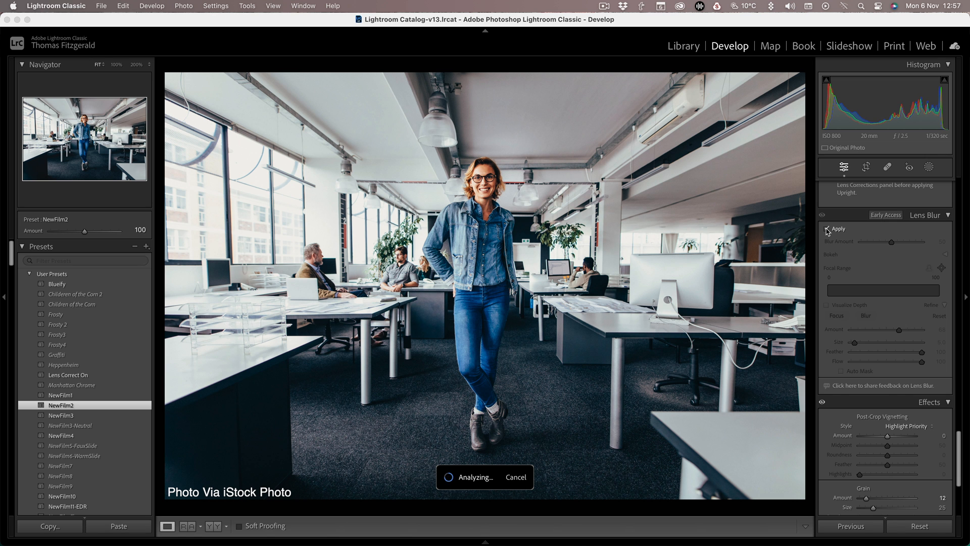
Enable Lens Blur and place the Focal Range on the woman's depth so the office background blurs
left_click(827, 228)
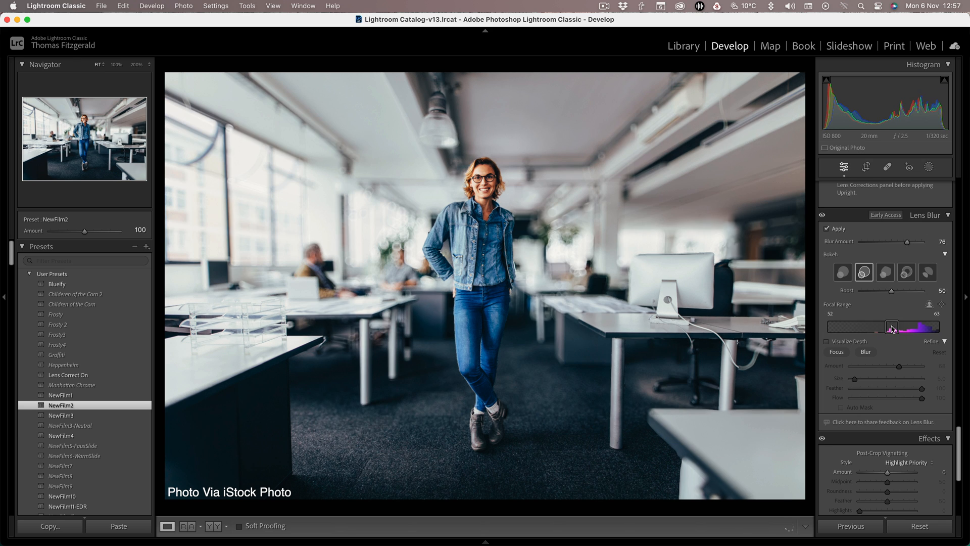
left_click_drag(894, 326, 927, 327)
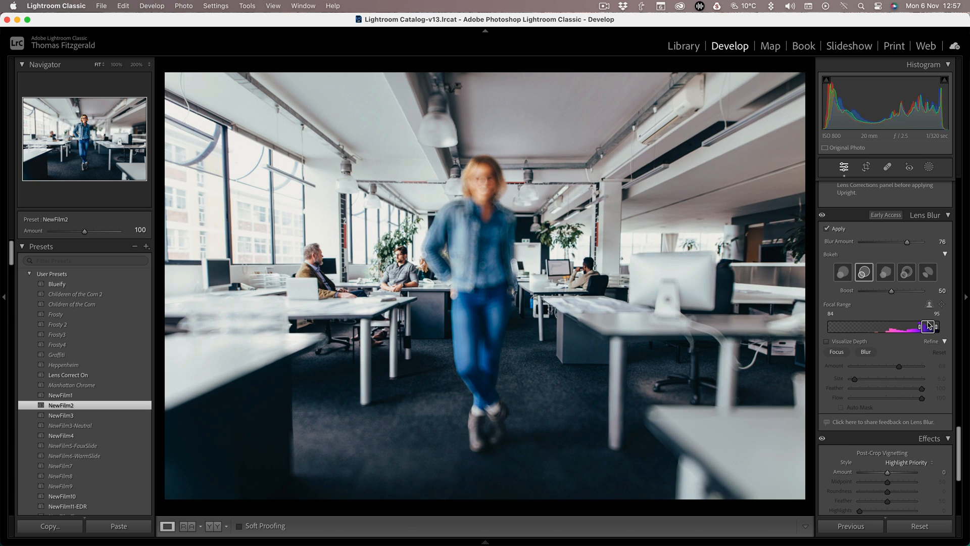
left_click_drag(928, 326, 901, 326)
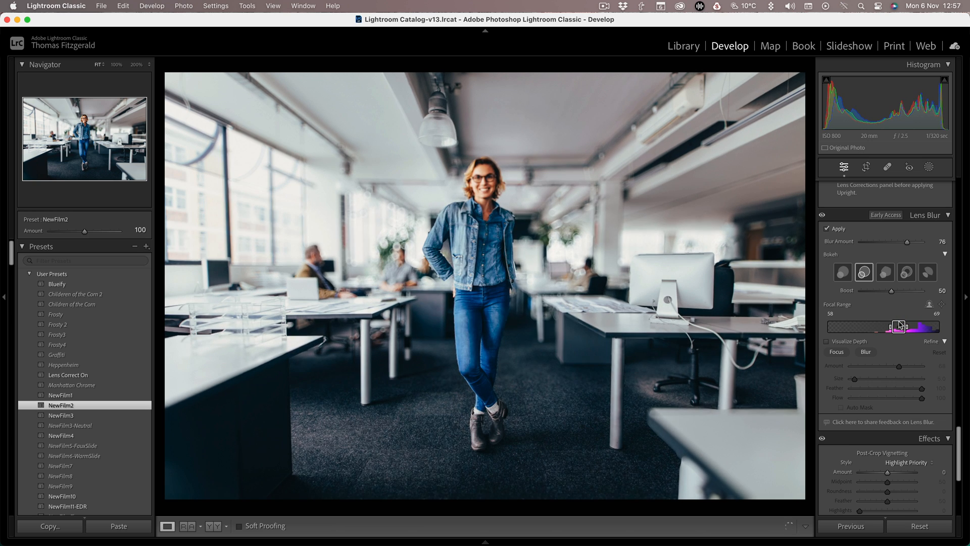
left_click_drag(897, 326, 891, 327)
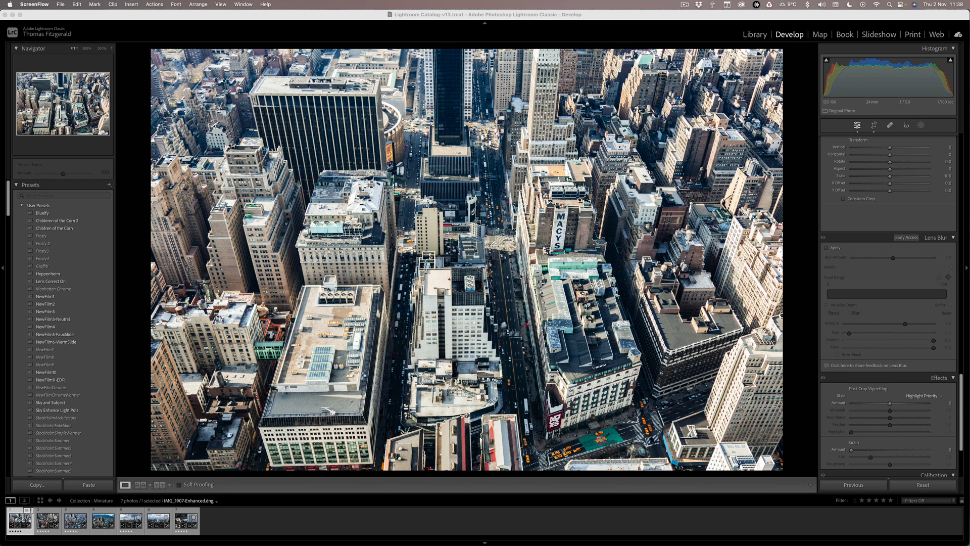
mouse_move(634, 301)
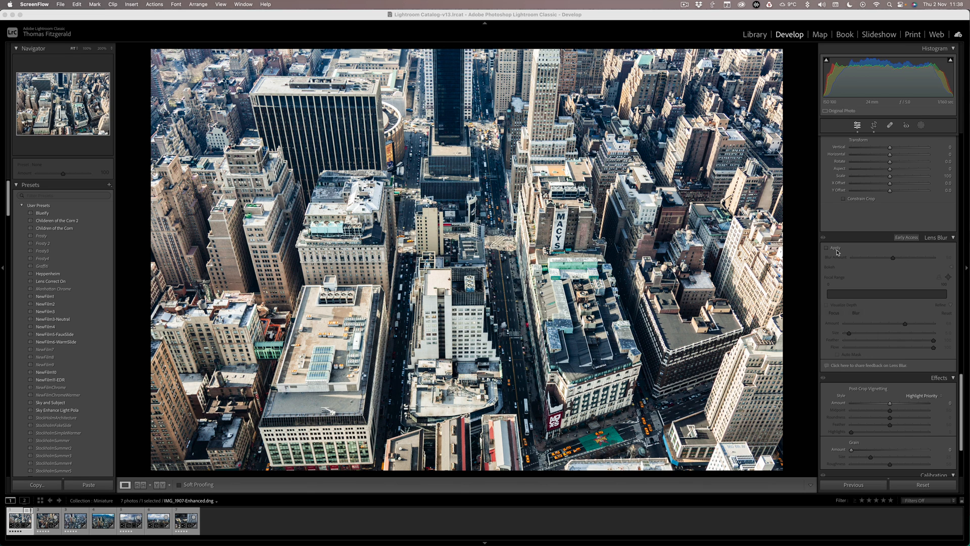
Switch on Lens Blur's Apply checkbox for the New York aerial photo
scroll("down", 3)
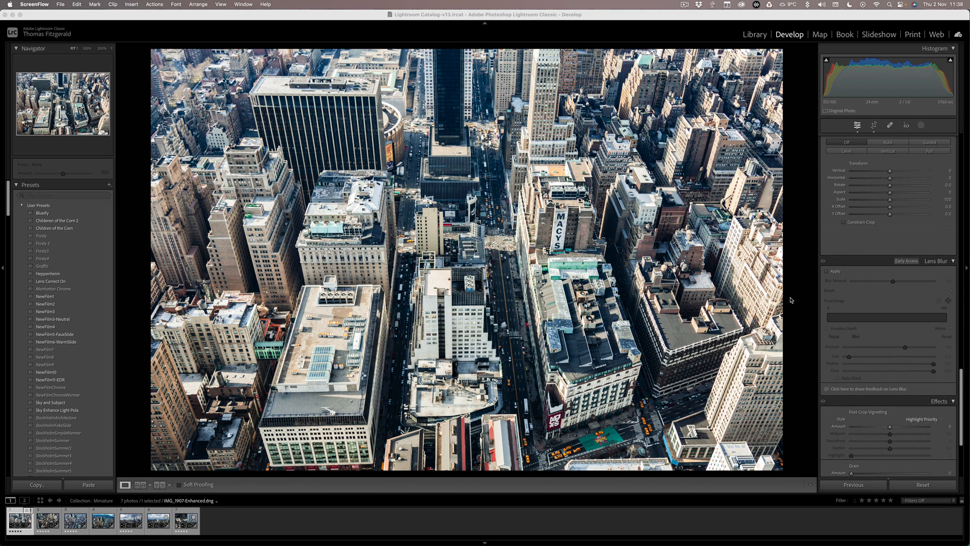
left_click(826, 271)
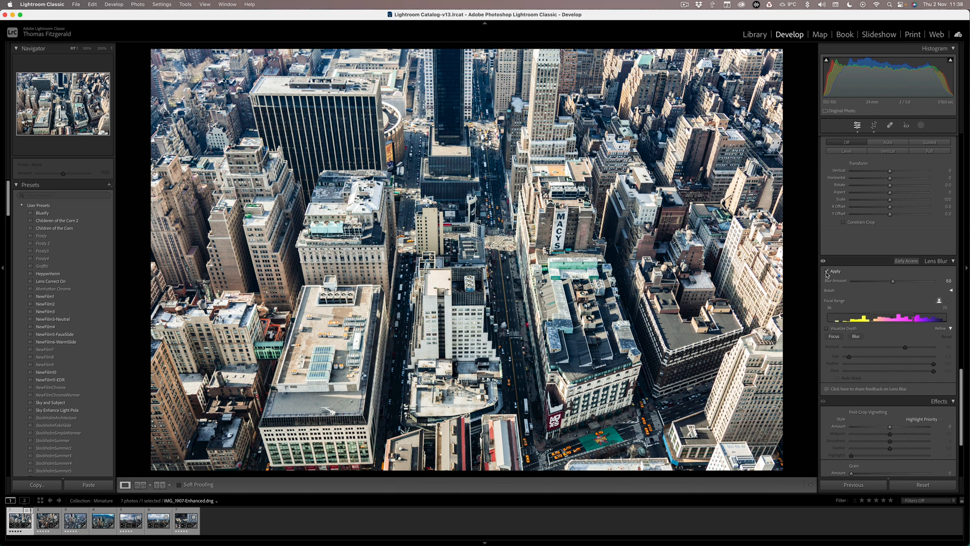
Narrow the Focal Range to a thin depth band over the mid-distance buildings
left_click(827, 271)
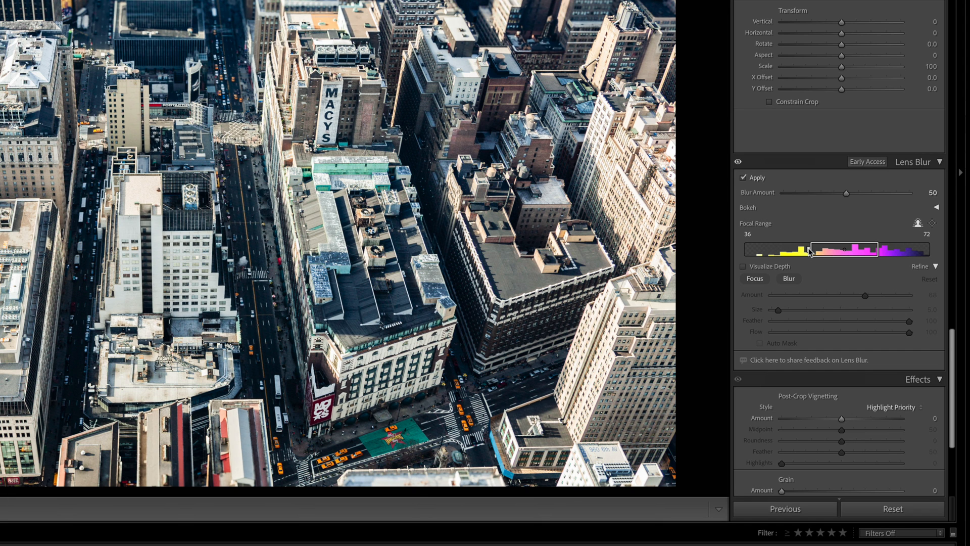
left_click_drag(807, 249, 836, 249)
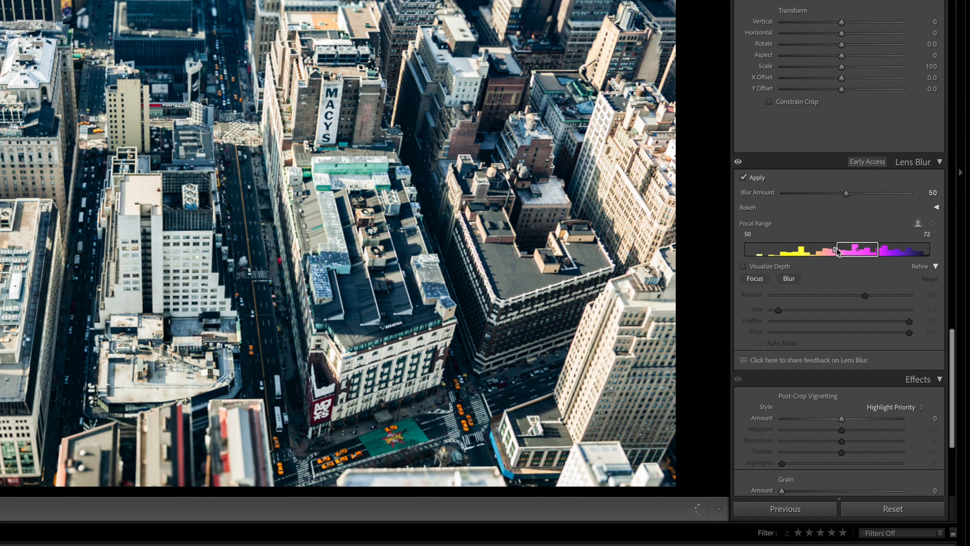
left_click_drag(839, 248, 866, 248)
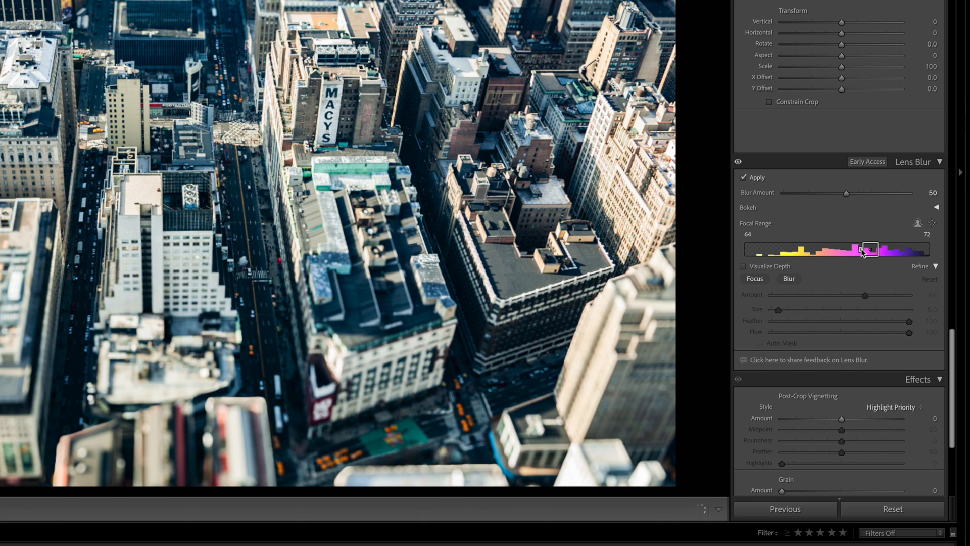
left_click_drag(857, 248, 860, 248)
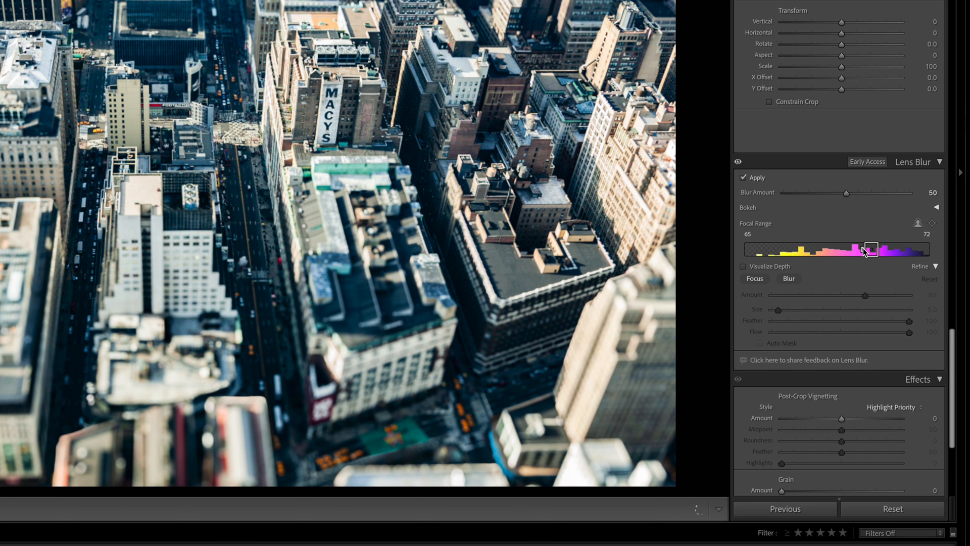
Raise the Blur Amount slider to its maximum for the miniature look
left_click_drag(846, 193, 897, 193)
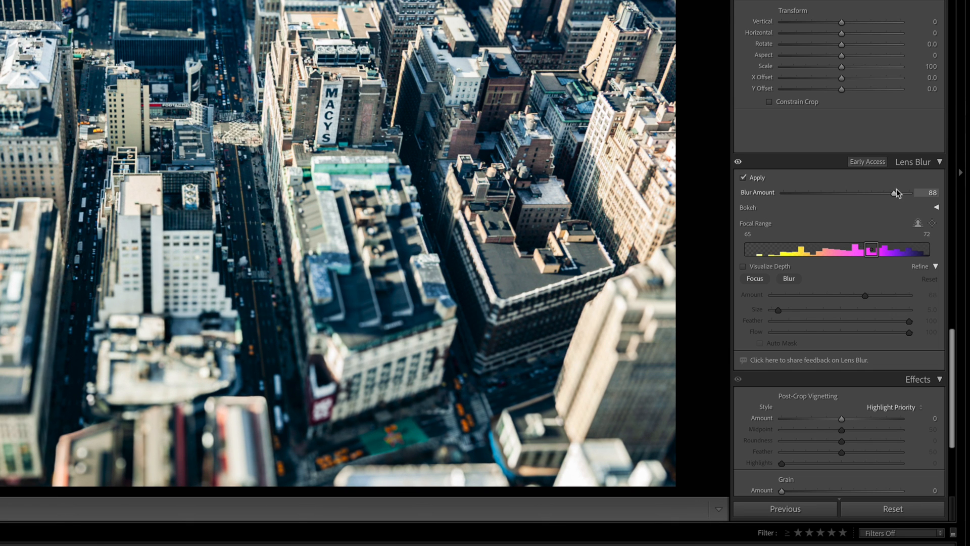
left_click_drag(898, 192, 922, 192)
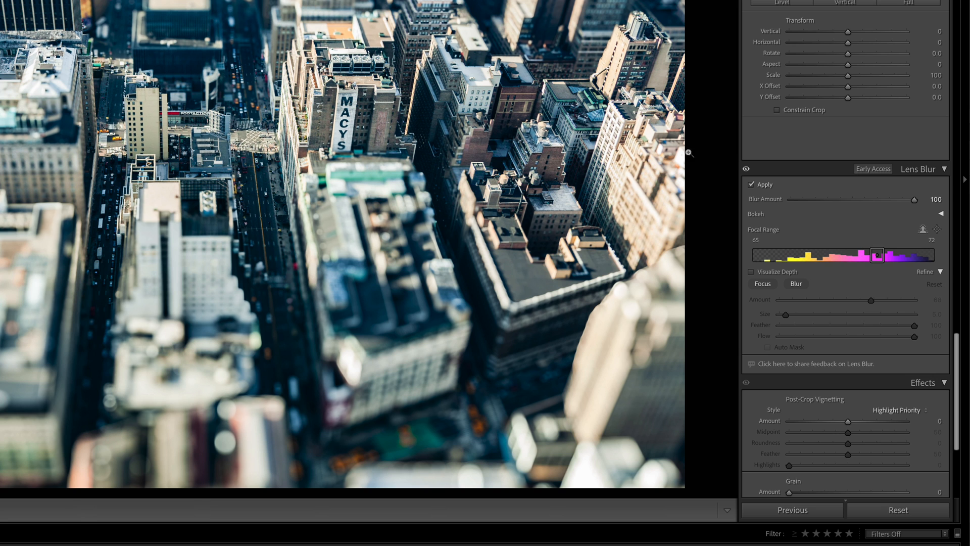
Slide the focus band across the Macy's area and the tall lower-right building, settling on mid-ground blocks
left_click_drag(876, 255, 872, 254)
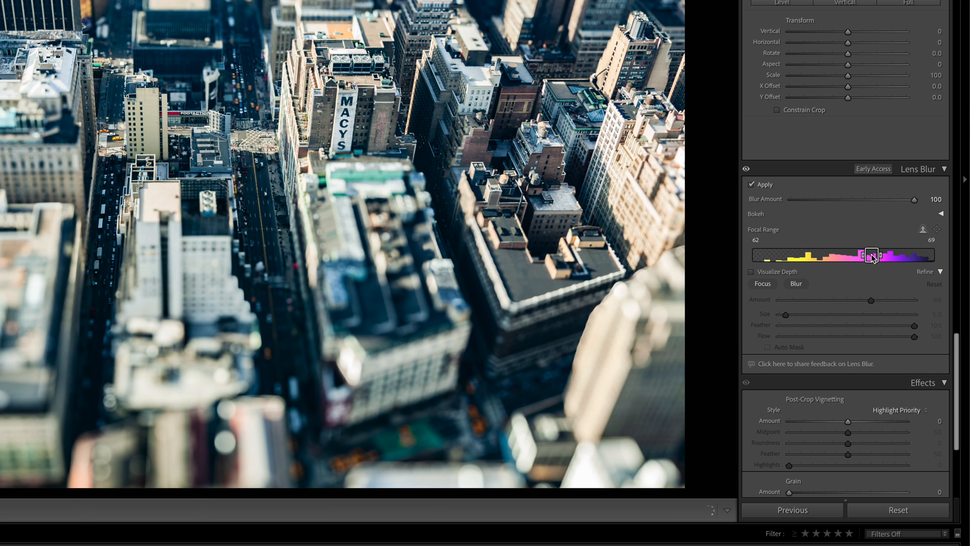
left_click_drag(871, 255, 807, 255)
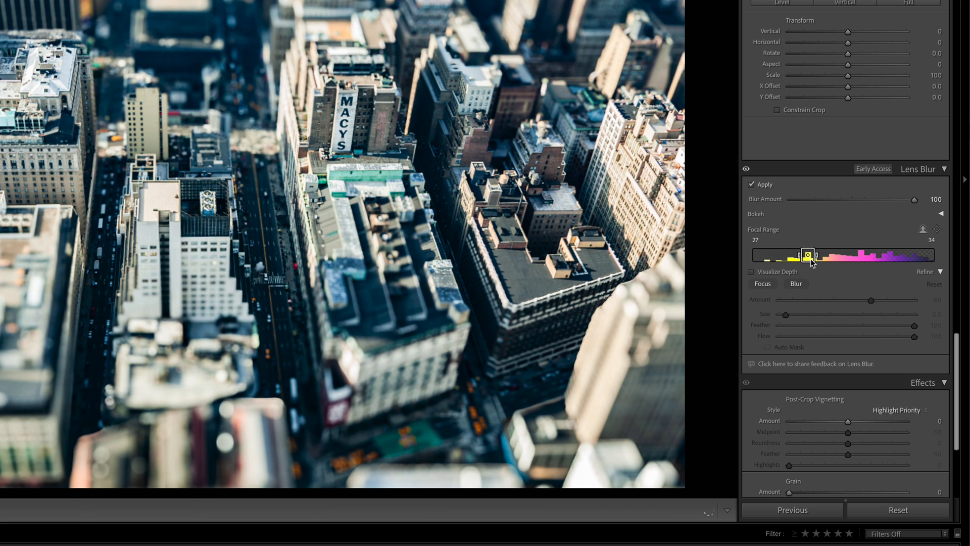
left_click_drag(808, 254, 859, 255)
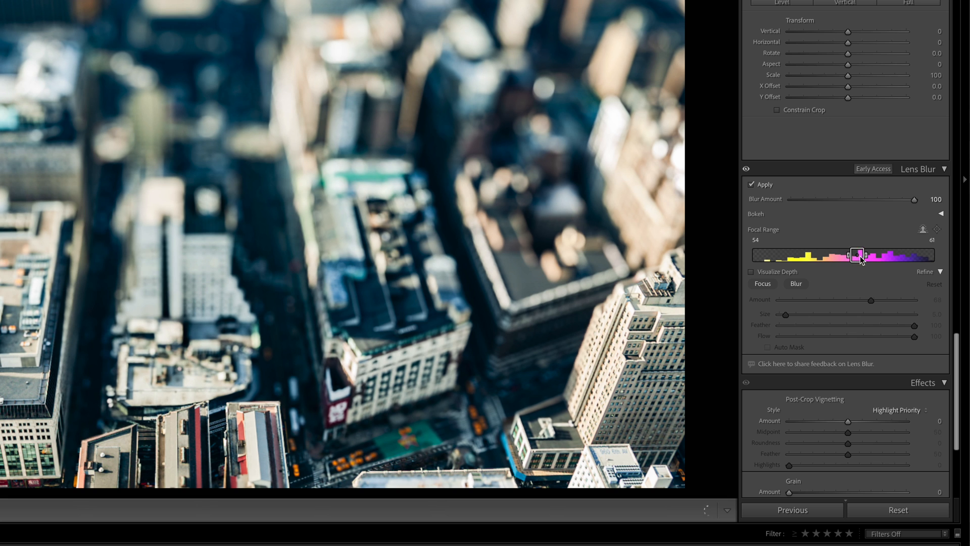
left_click_drag(857, 255, 891, 254)
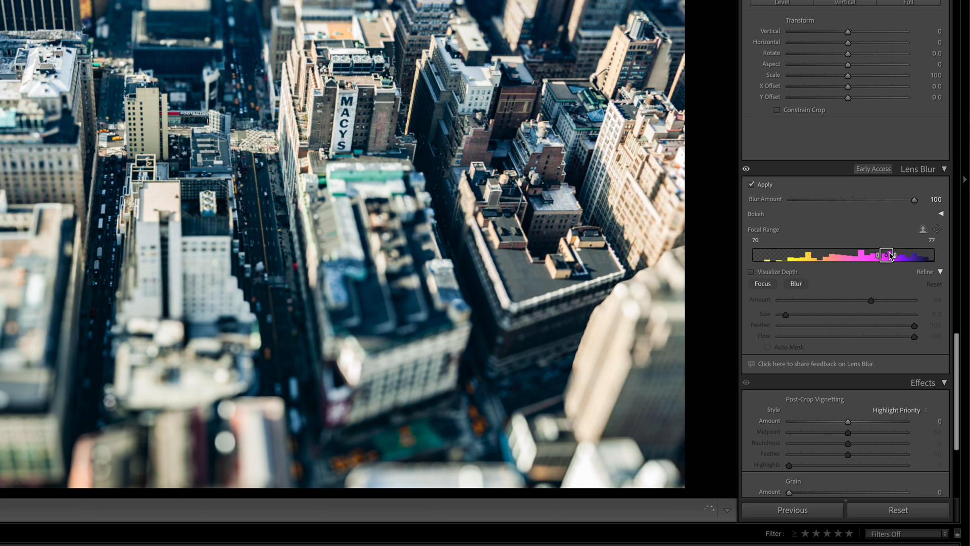
left_click_drag(886, 254, 881, 254)
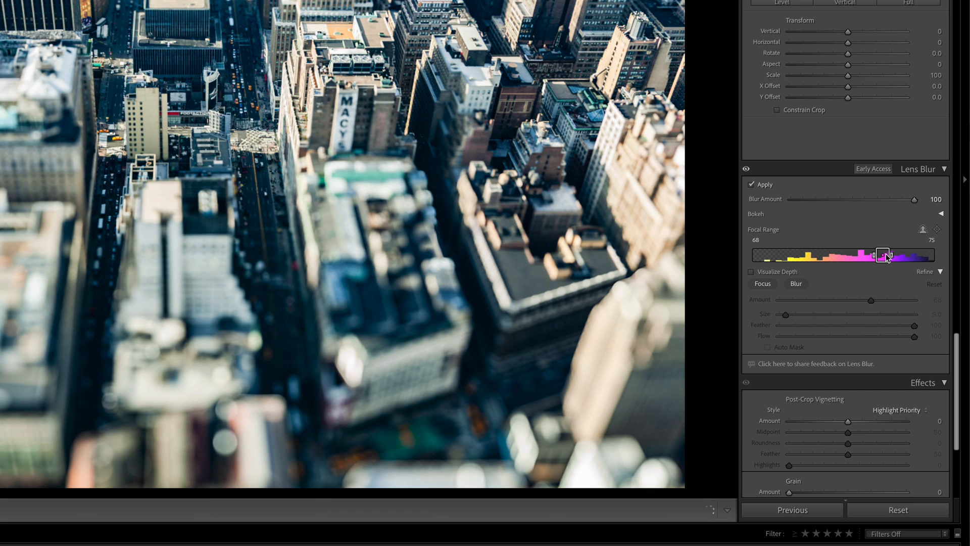
left_click_drag(884, 254, 871, 255)
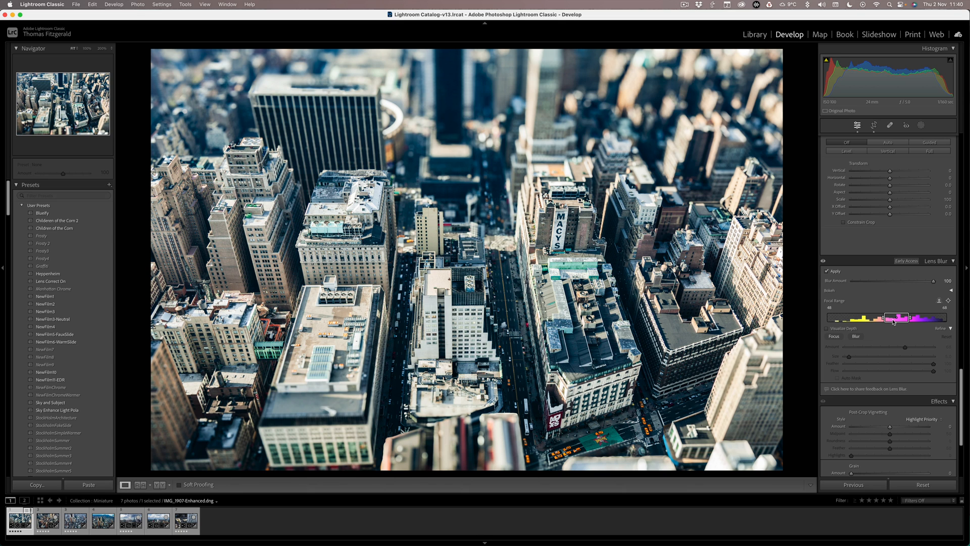
Nudge the focus band deeper so the Macy's blocks stay sharp while the foreground blurs
left_click_drag(900, 316, 885, 316)
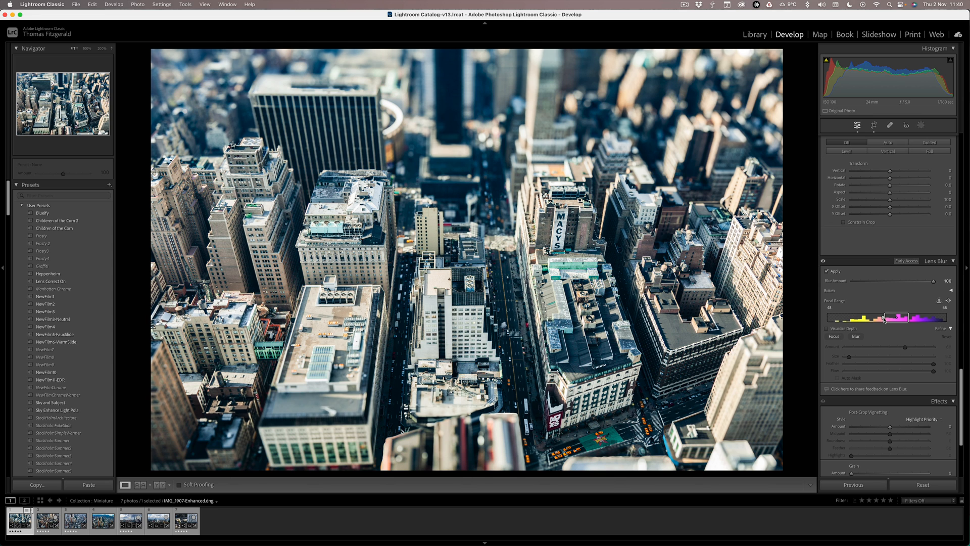
left_click_drag(883, 318, 906, 317)
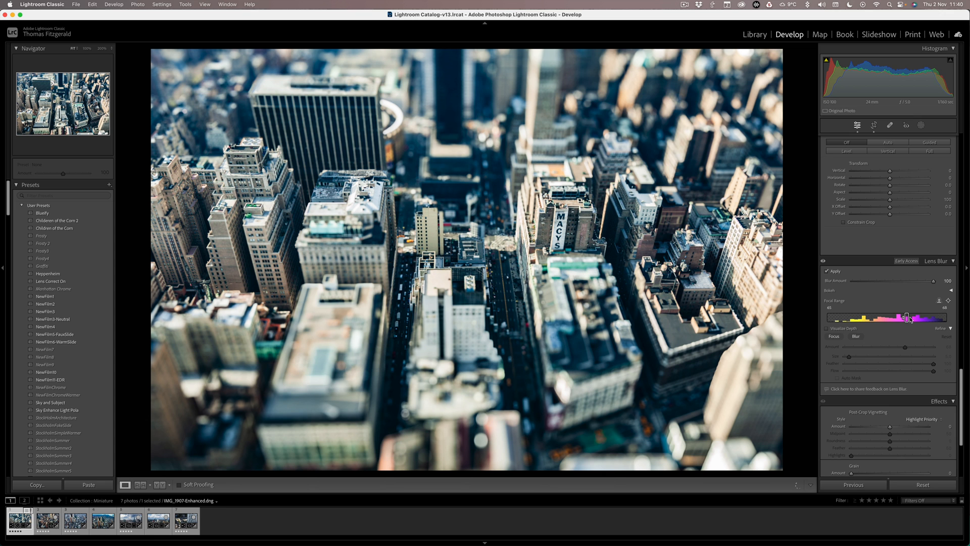
left_click_drag(908, 317, 912, 316)
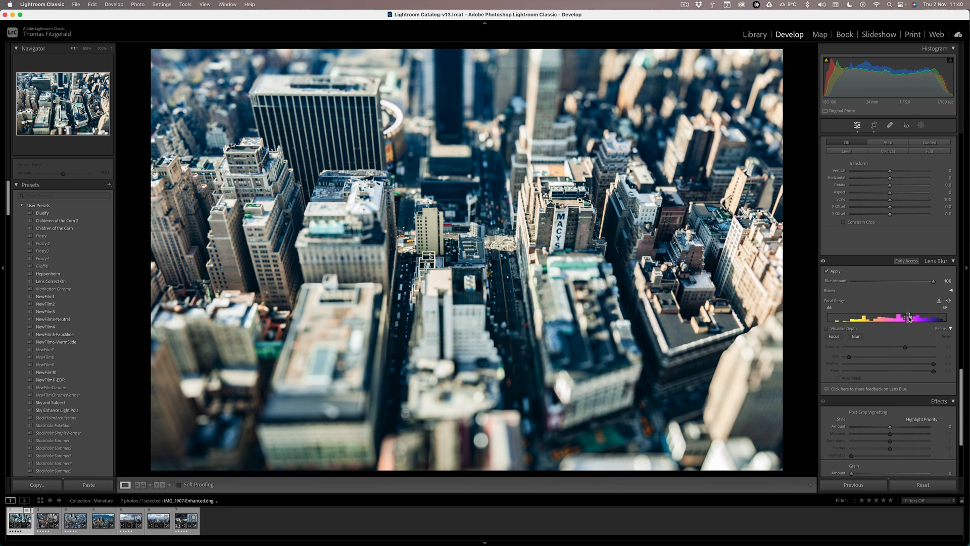
left_click_drag(915, 317, 910, 316)
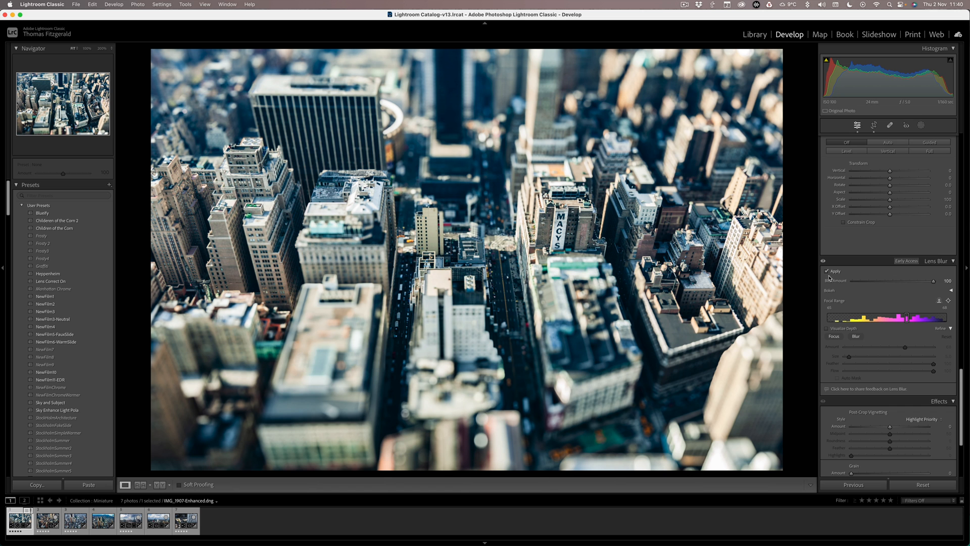
left_click(827, 271)
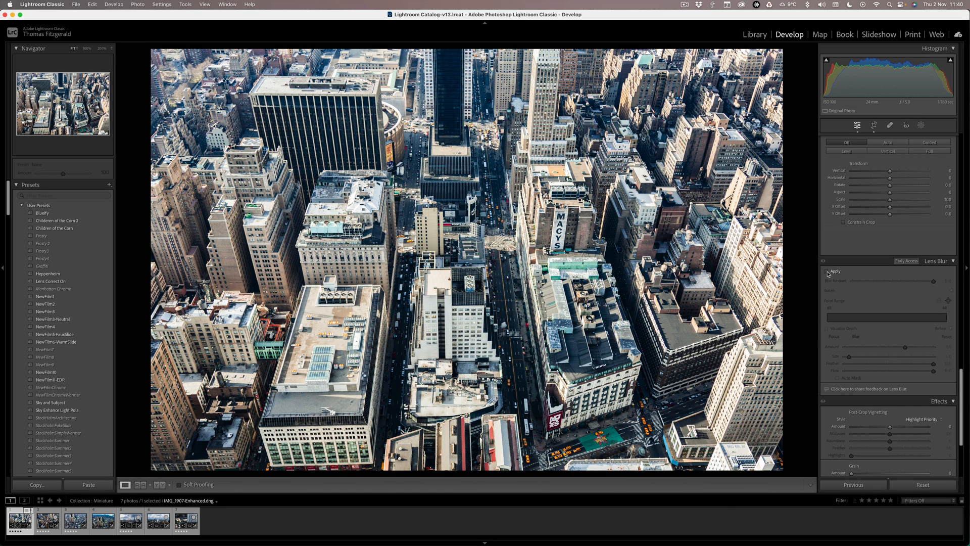
left_click(827, 271)
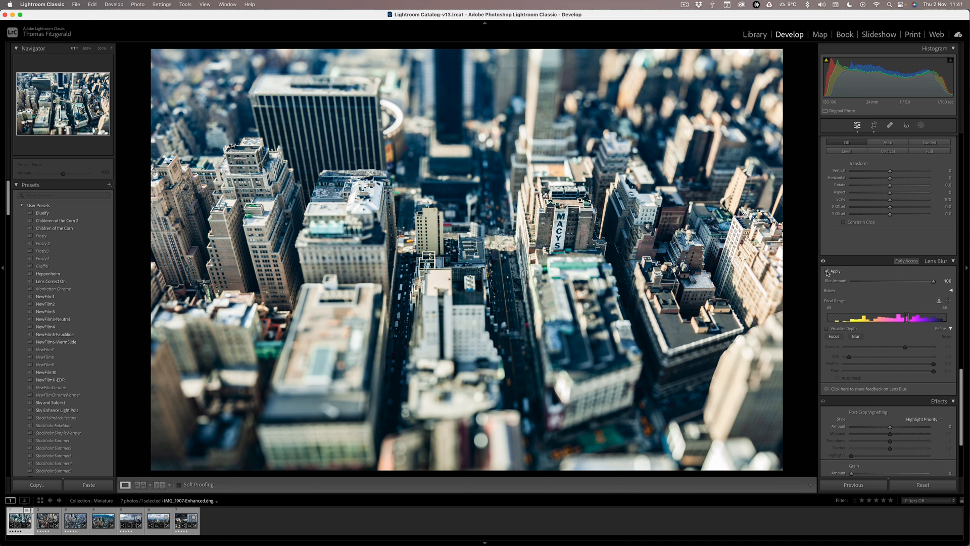
left_click(827, 271)
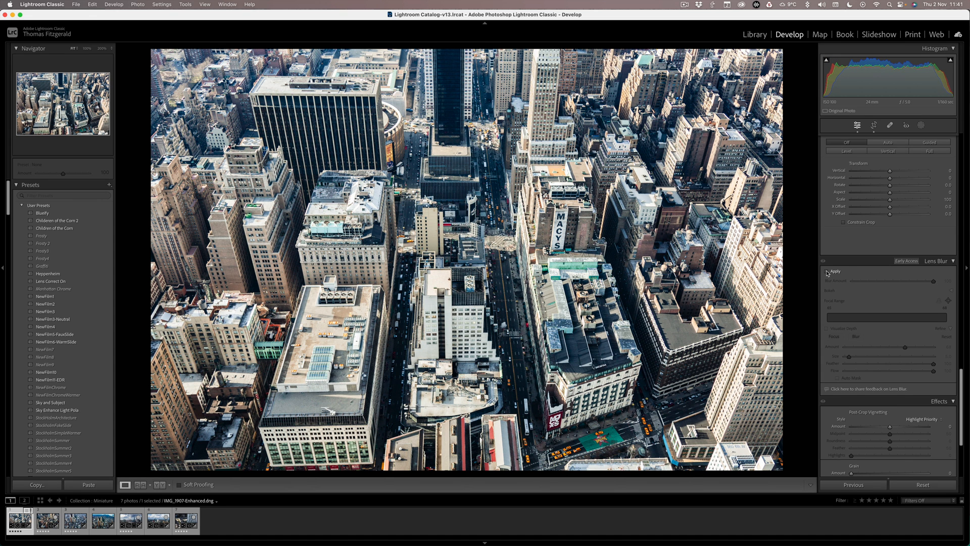
left_click(827, 271)
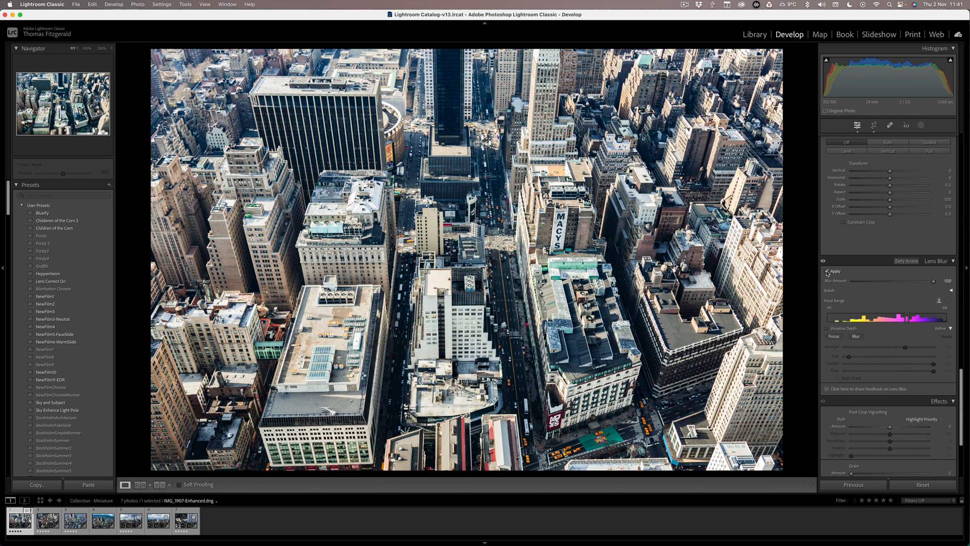
left_click(826, 271)
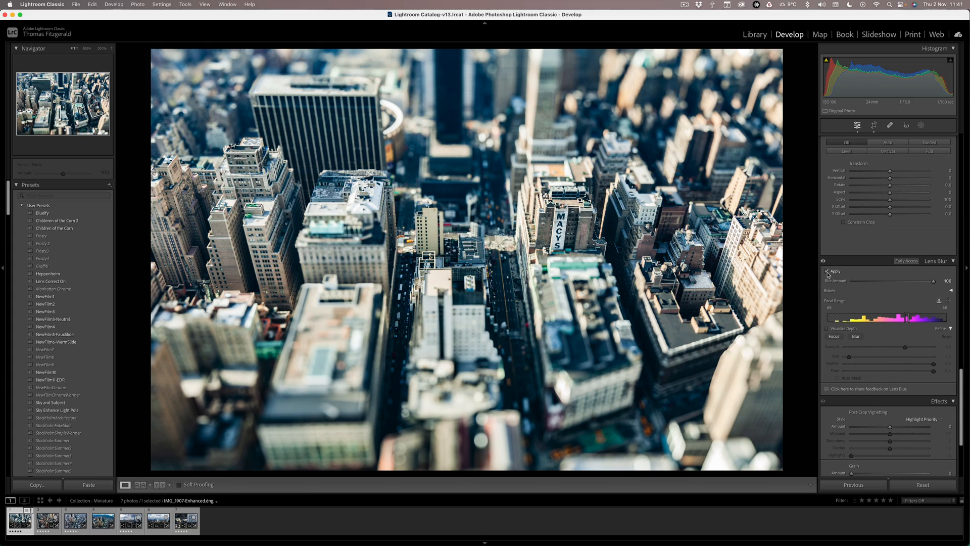
Toggle Lens Blur on the New York shot to compare before and after
left_click(152, 526)
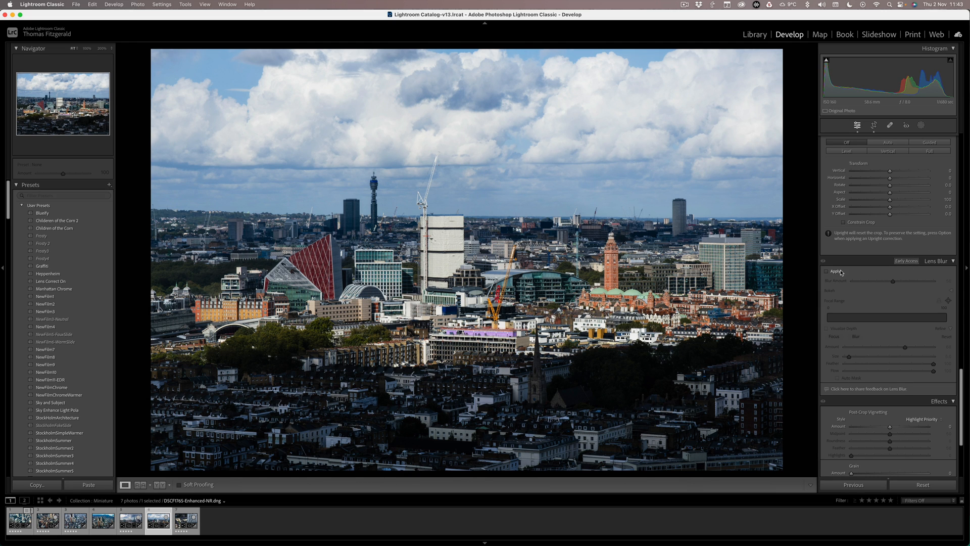
Enable Lens Blur on the London skyline with a narrow mid-distance focus band and Blur Amount about 86
left_click(826, 270)
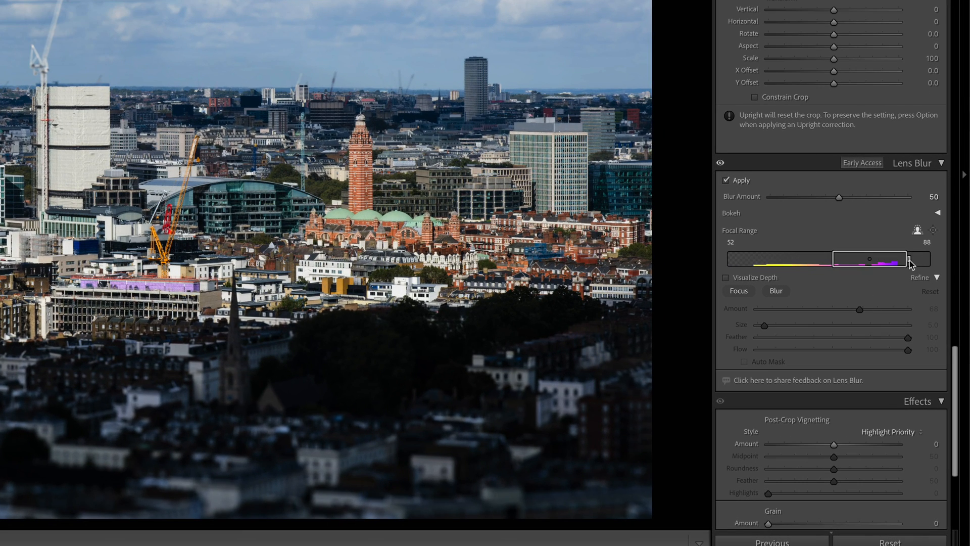
left_click_drag(913, 259, 868, 258)
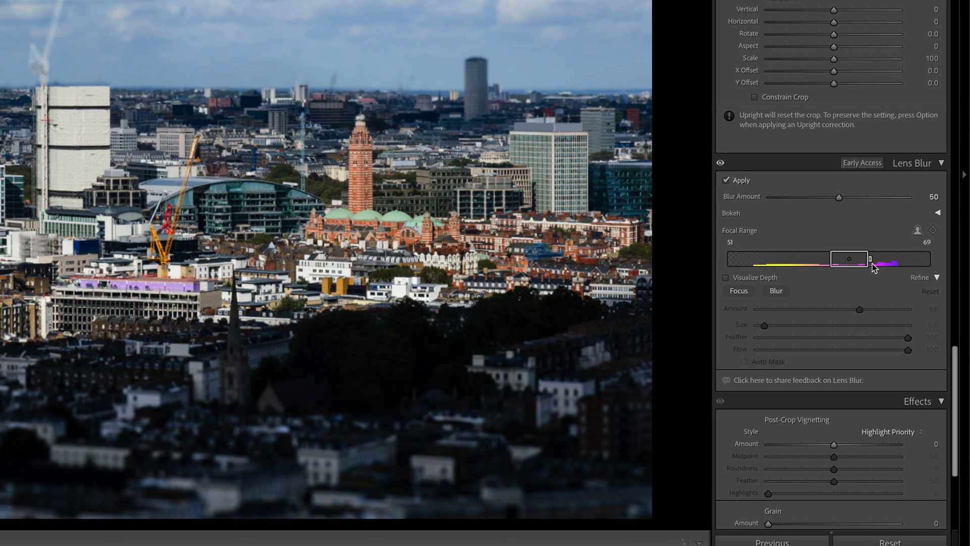
left_click_drag(866, 259, 848, 259)
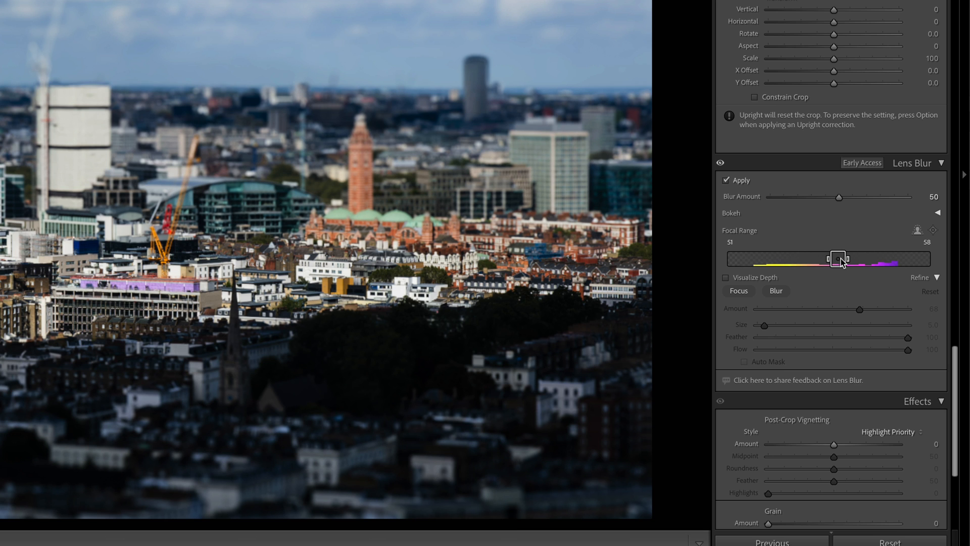
left_click_drag(836, 259, 851, 259)
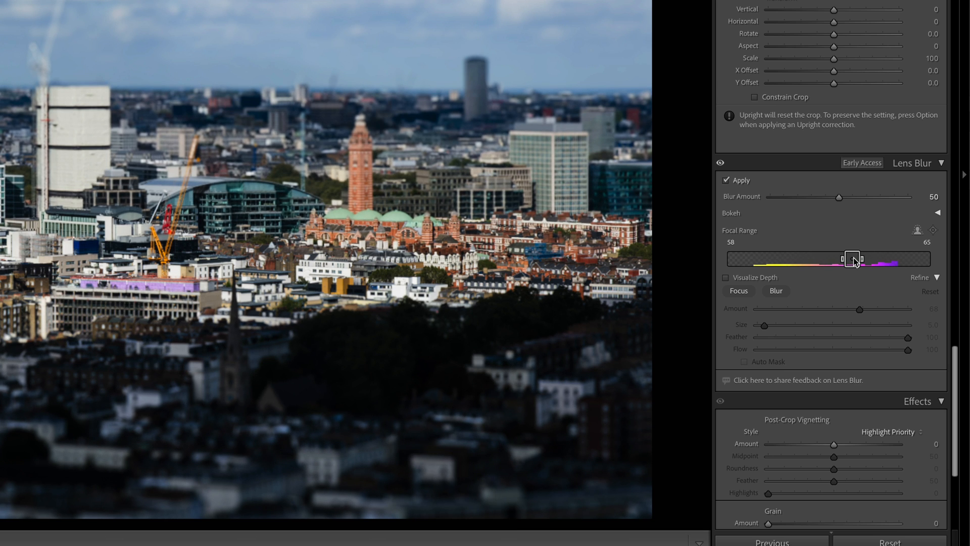
left_click_drag(851, 258, 857, 258)
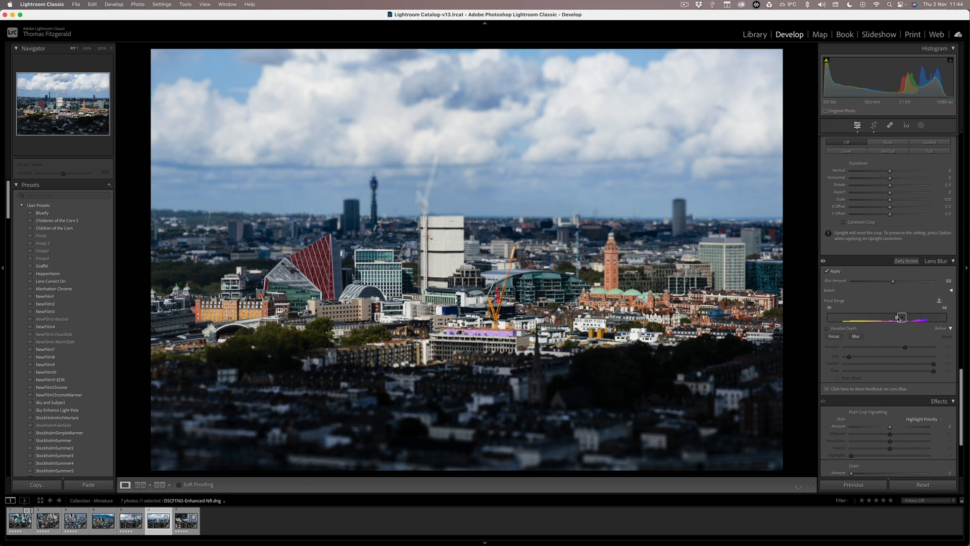
left_click_drag(900, 317, 900, 316)
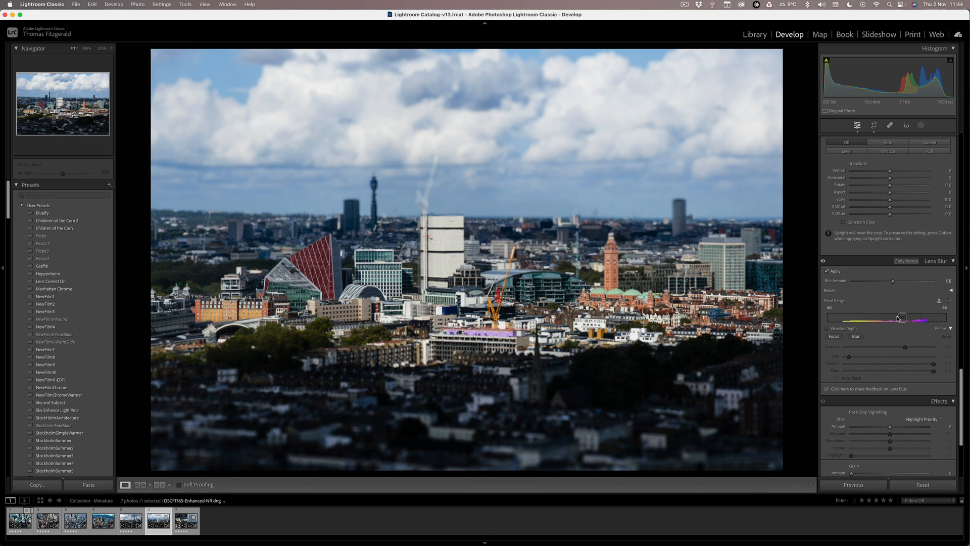
left_click_drag(891, 281, 920, 281)
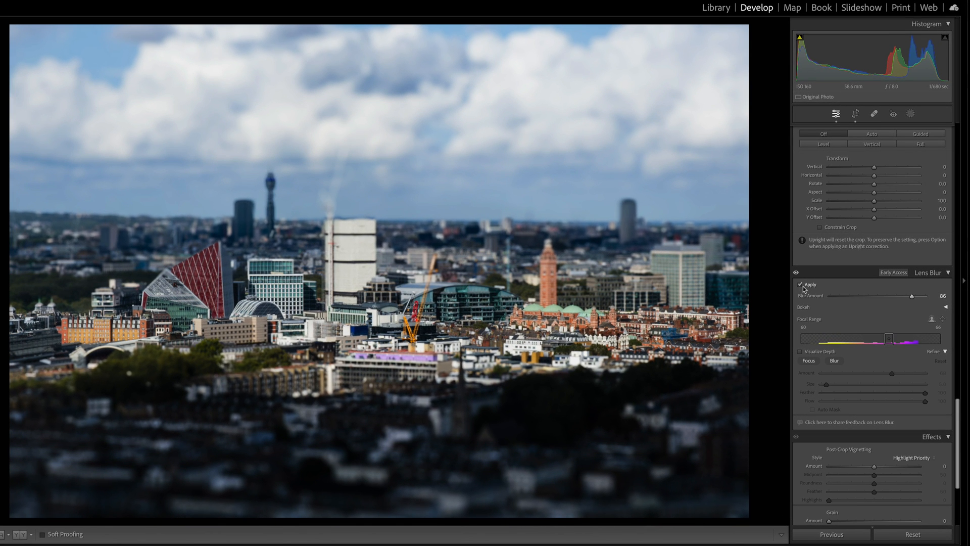
Compare the London photo with Lens Blur toggled, then move down to the Tone Curve section
left_click(800, 285)
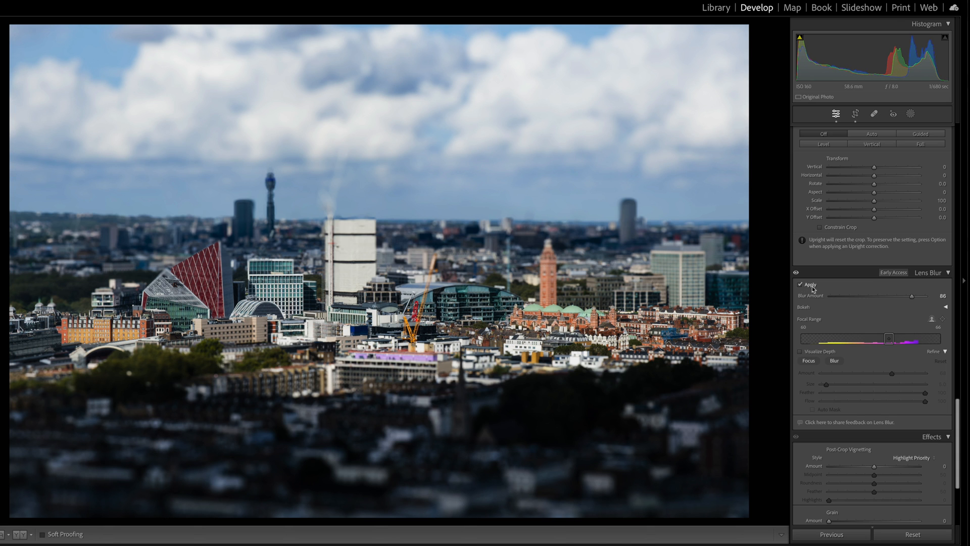
scroll("down", 3)
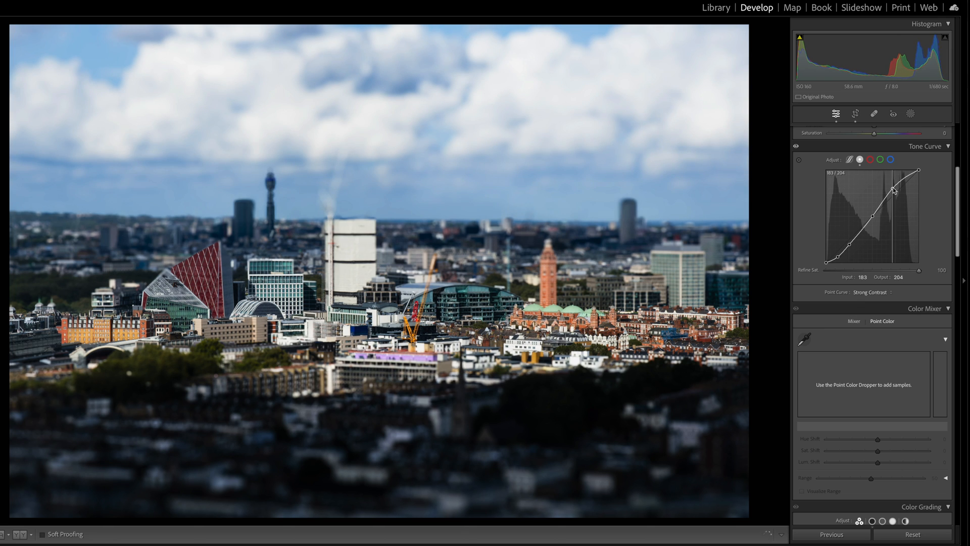
Shape a custom S-curve on the Tone Curve, deepening midtones and lifting highlights for more contrast
left_click_drag(895, 191, 869, 215)
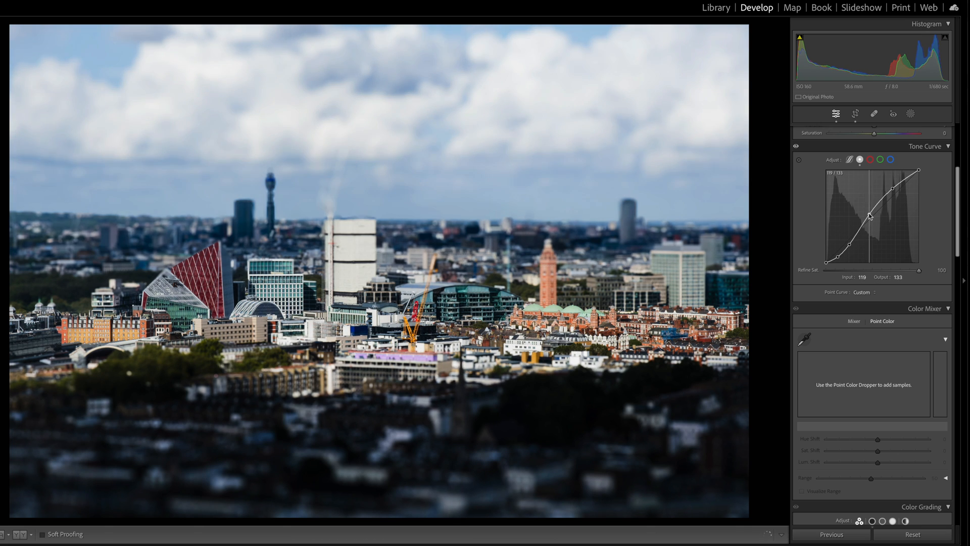
left_click_drag(869, 214, 877, 198)
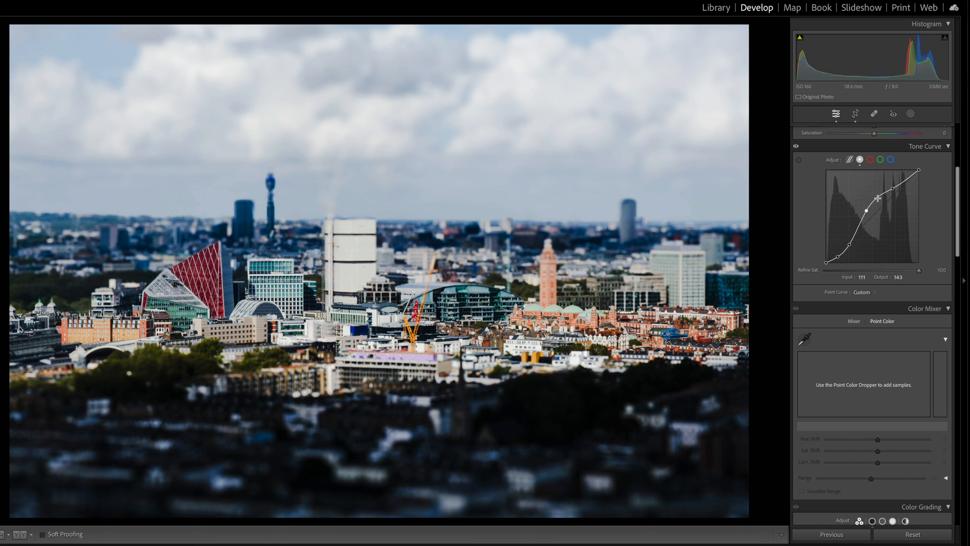
left_click_drag(877, 197, 911, 184)
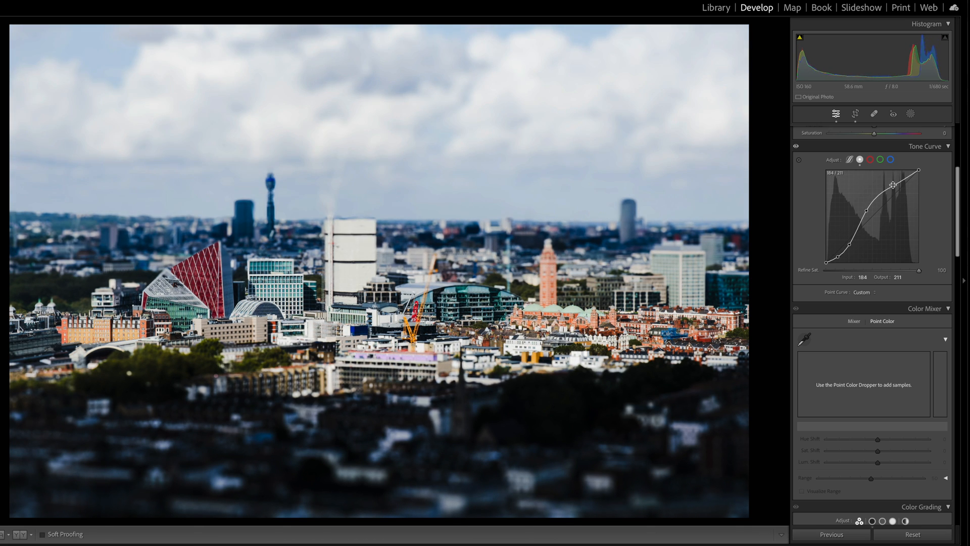
left_click_drag(911, 184, 869, 216)
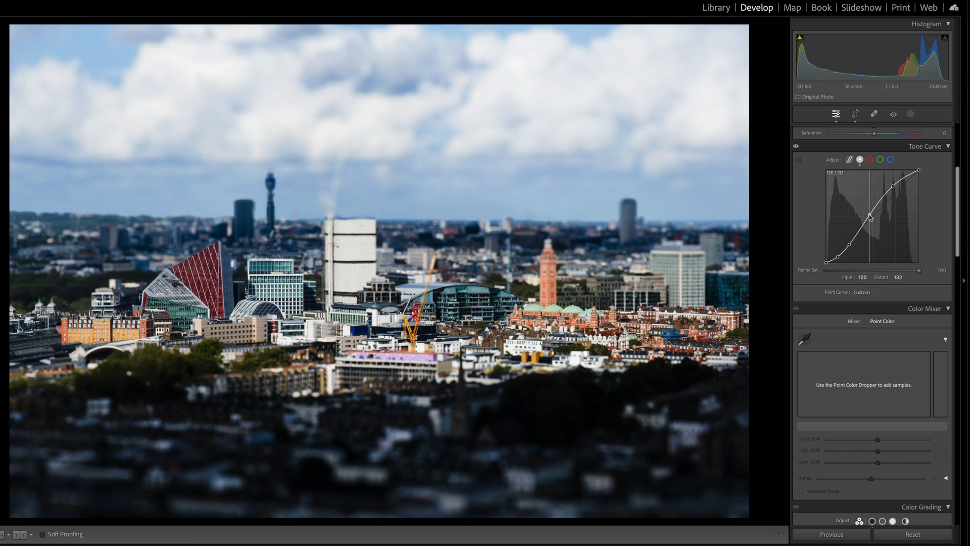
left_click_drag(869, 216, 887, 230)
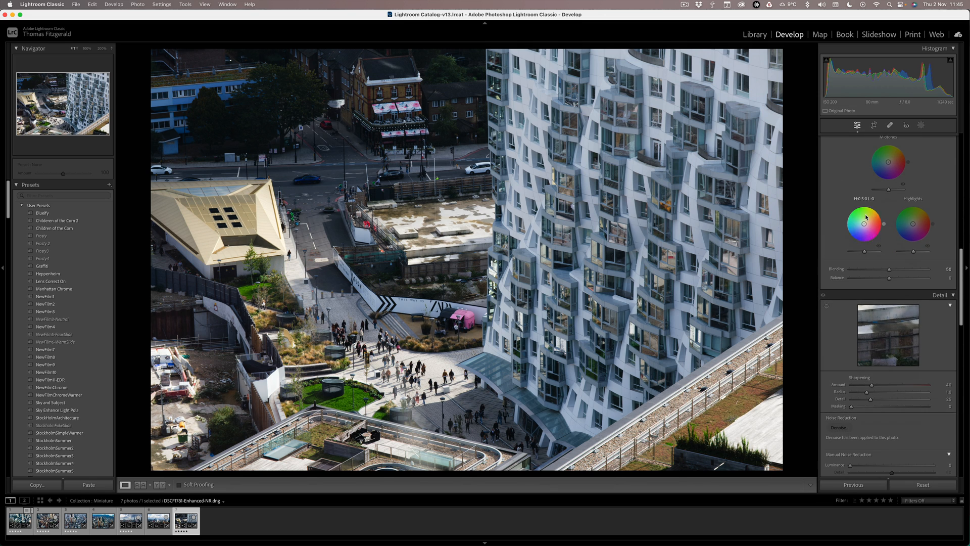
Enable Lens Blur on the wavy-balconied tower photo so the streets below blur
scroll("down", 3)
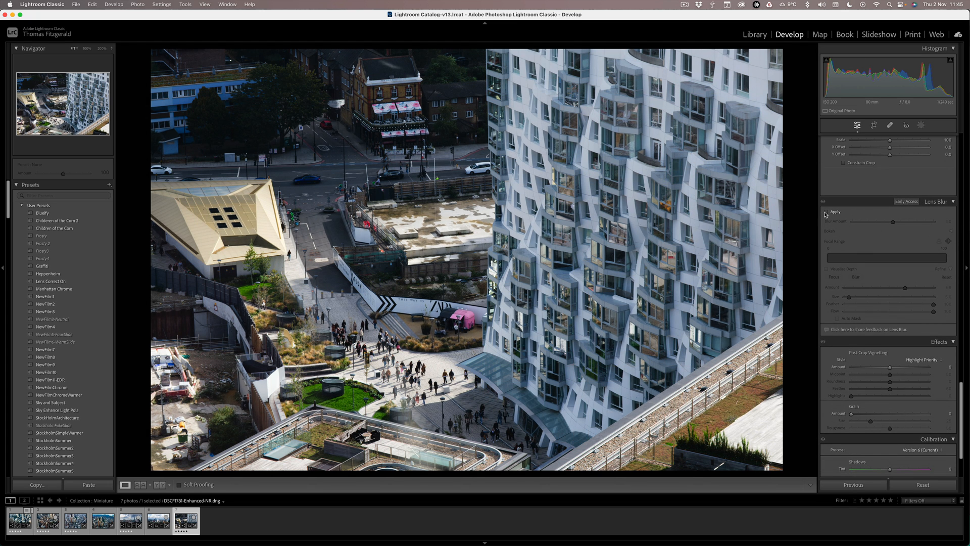
left_click(827, 212)
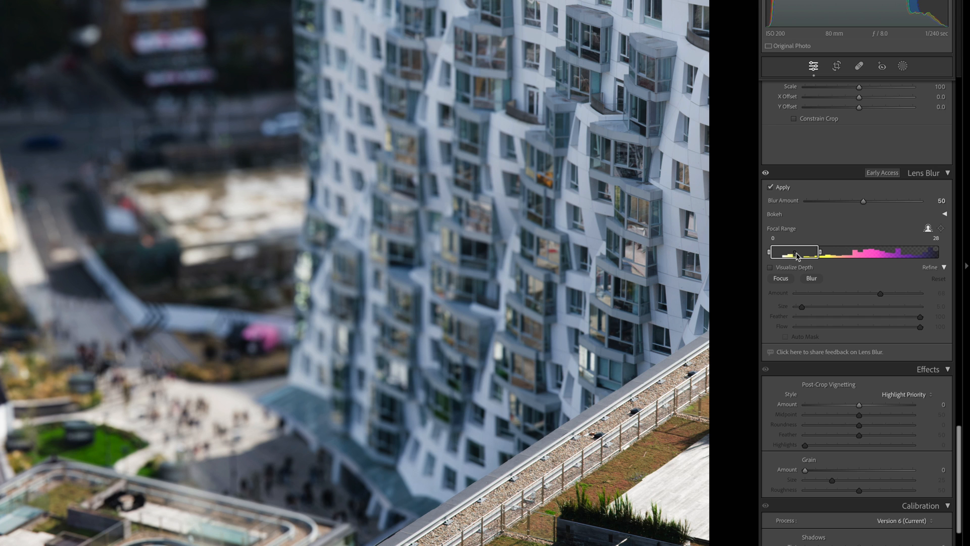
Narrow the Focal Range to a thin sharp band positioned on the tower
left_click_drag(795, 252, 804, 252)
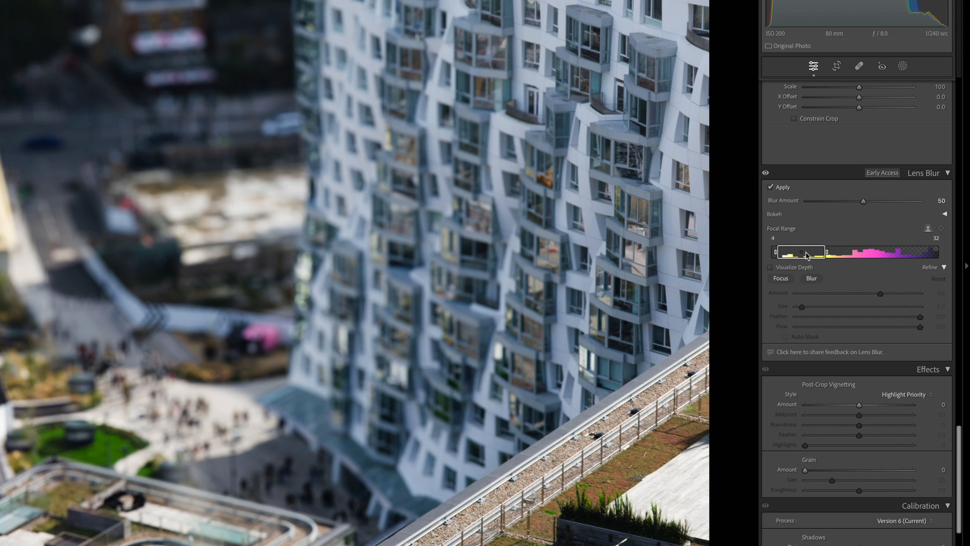
left_click_drag(804, 252, 848, 252)
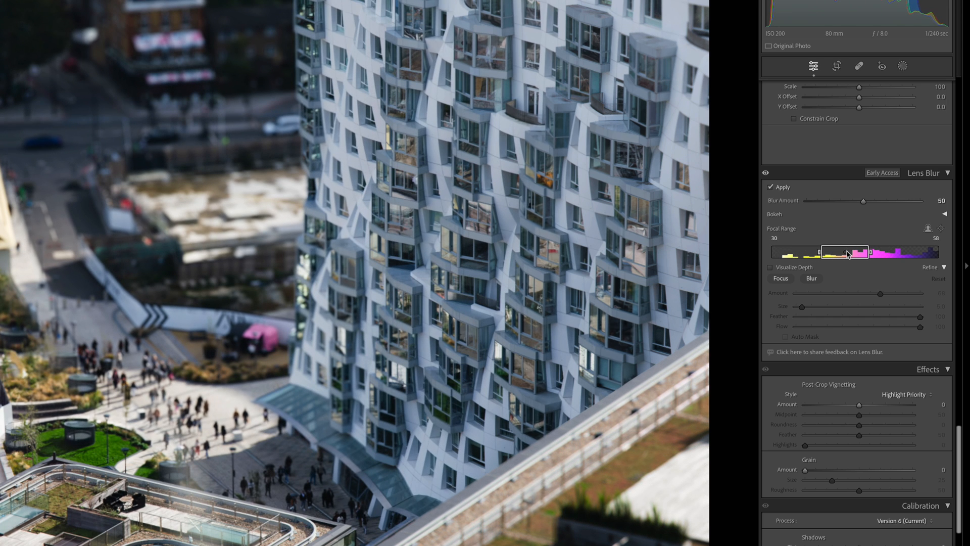
left_click_drag(848, 252, 869, 252)
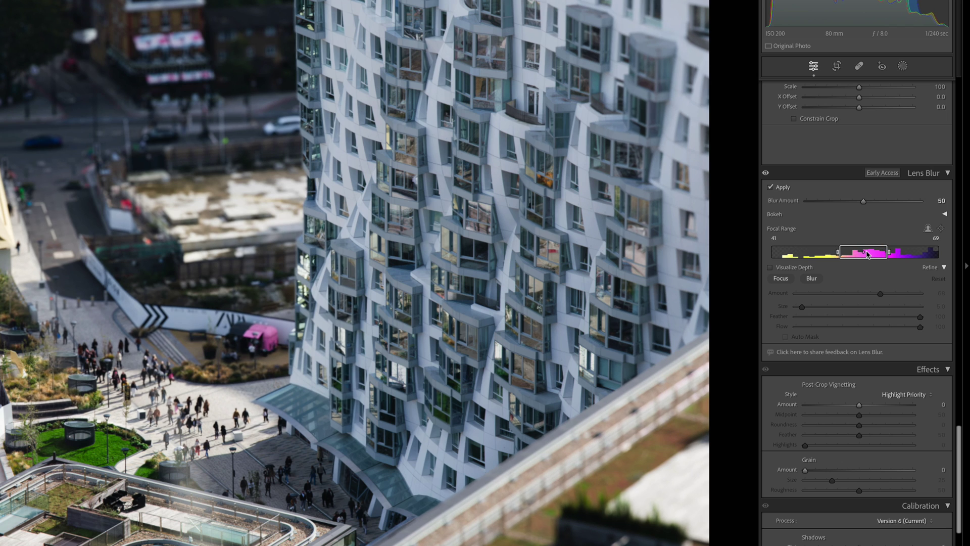
left_click_drag(866, 252, 845, 252)
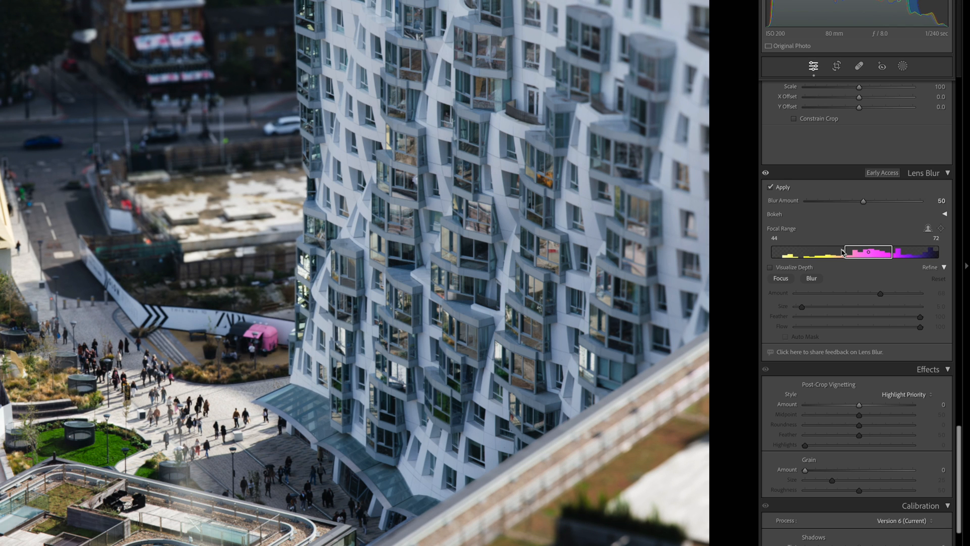
left_click_drag(843, 252, 883, 252)
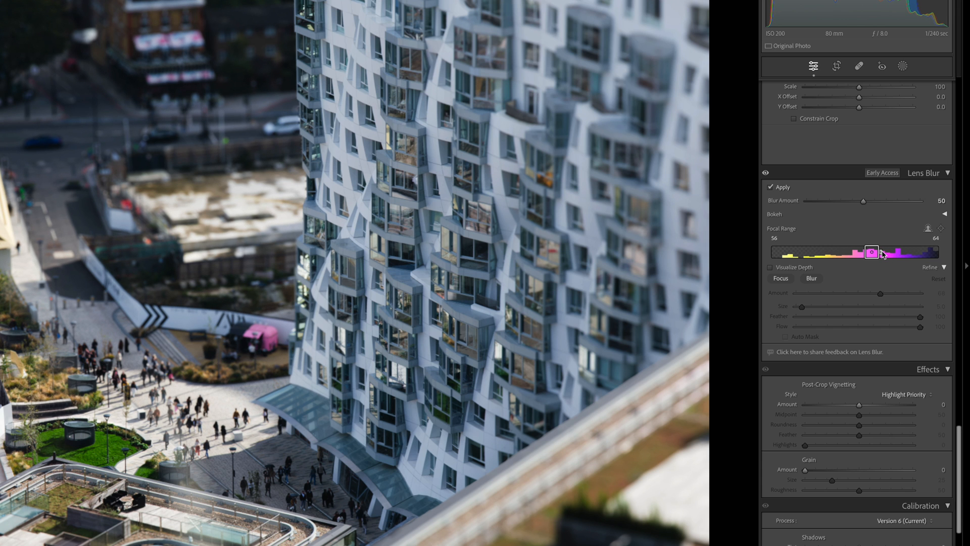
left_click_drag(871, 253, 868, 253)
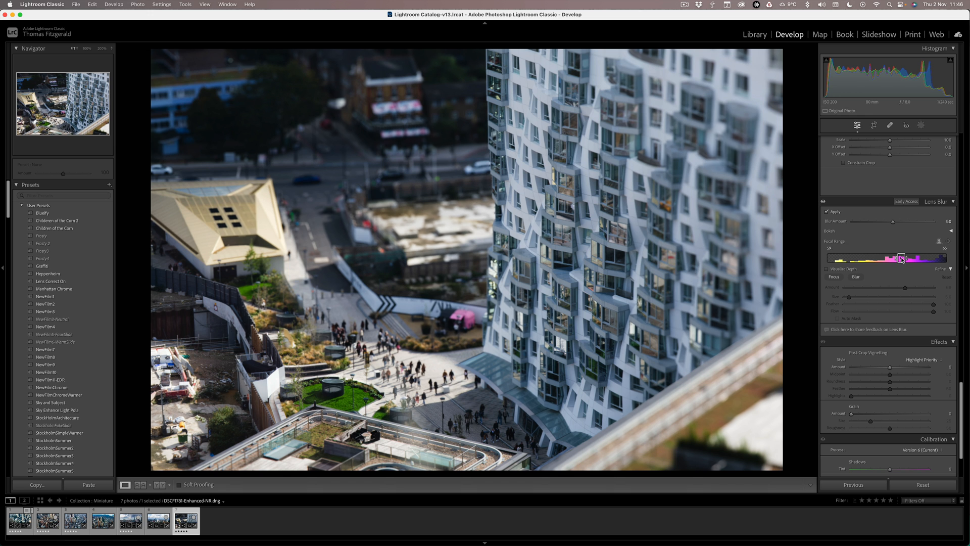
left_click_drag(902, 258, 909, 257)
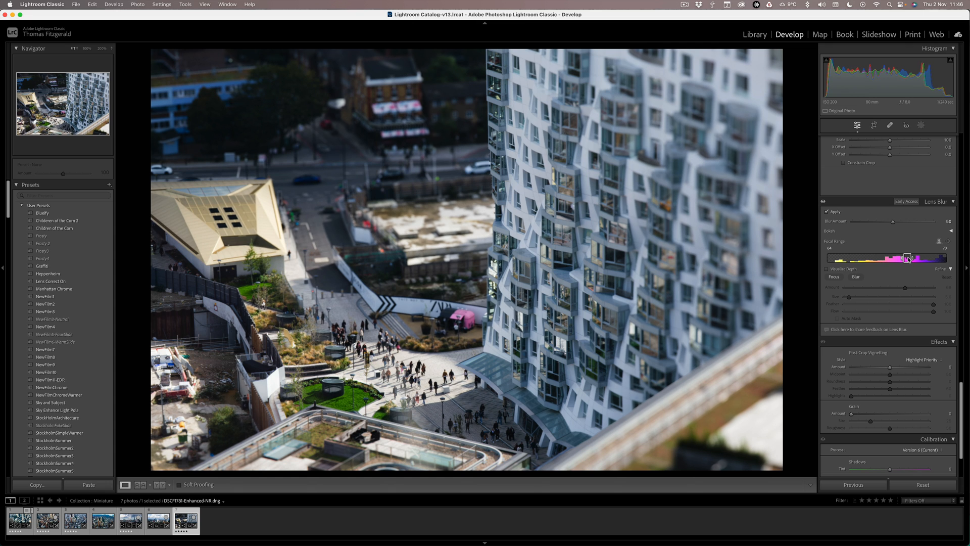
Raise the Blur Amount and lift the tone curve highlights for a custom contrast curve
left_click_drag(892, 221, 915, 222)
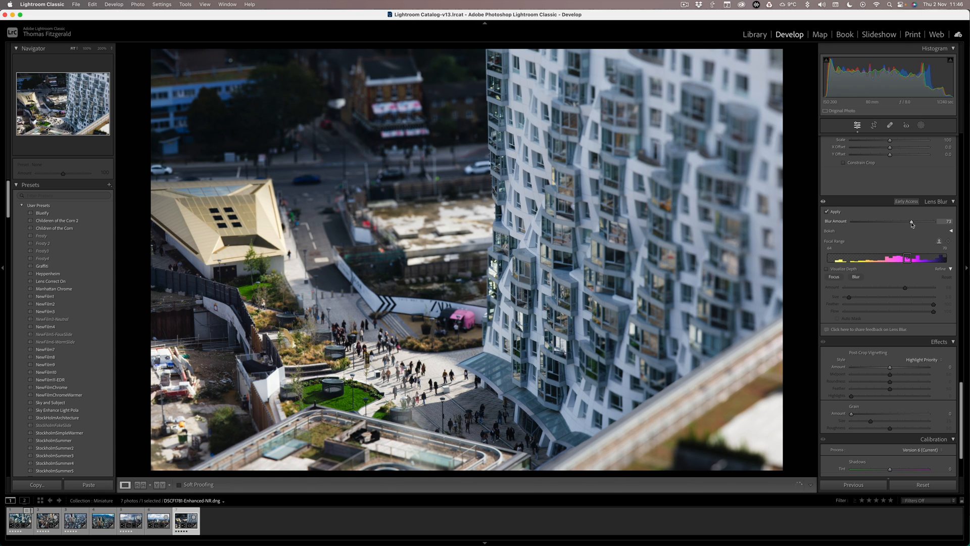
left_click_drag(910, 222, 918, 222)
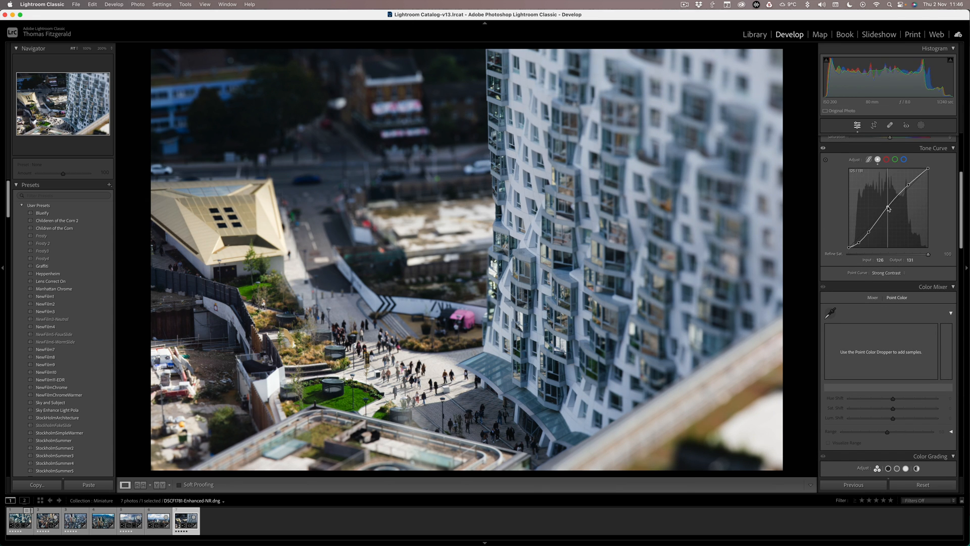
left_click_drag(888, 208, 923, 186)
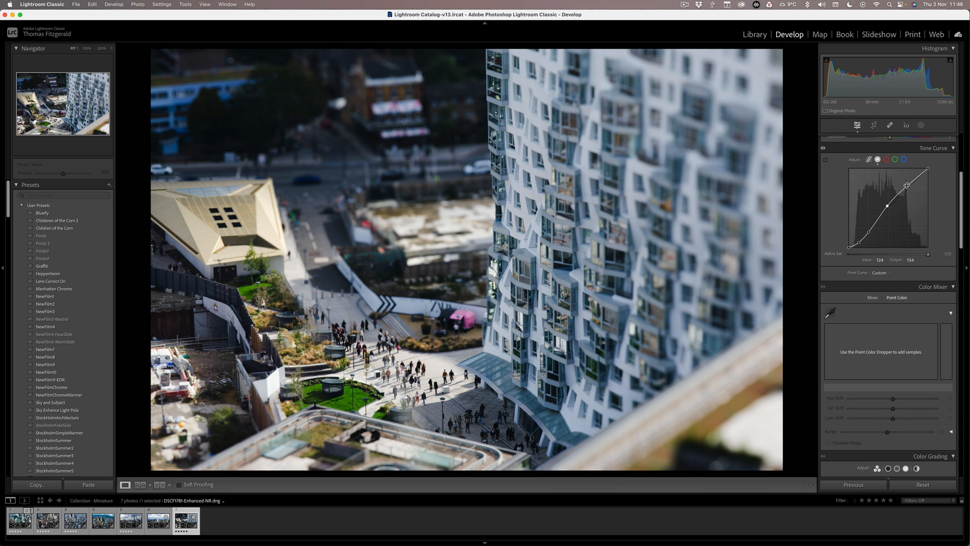